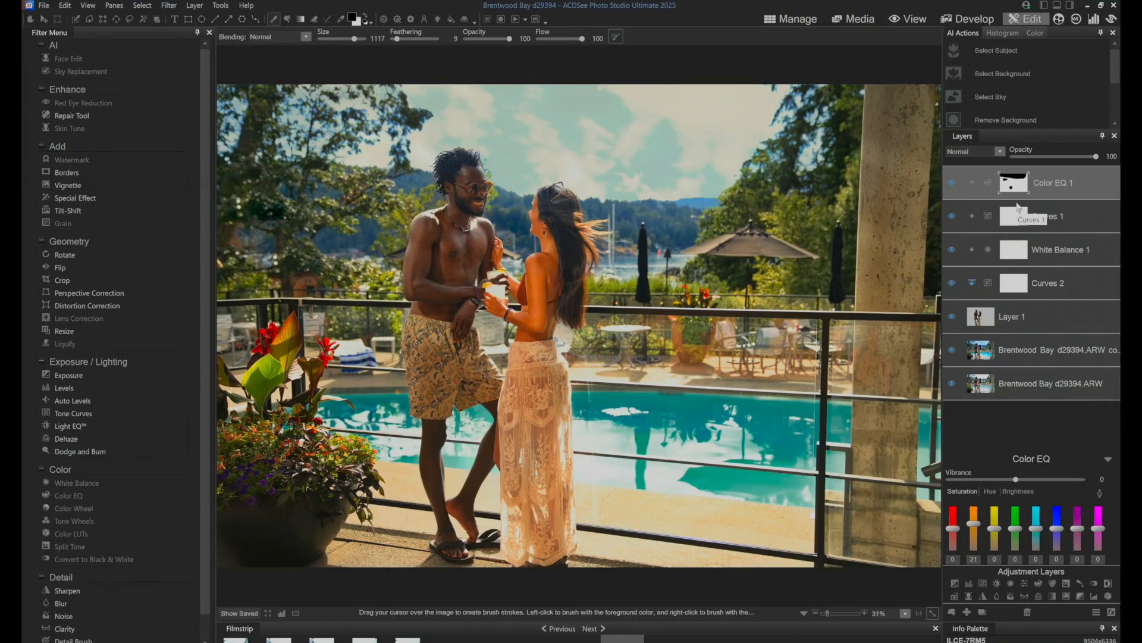
{"action": "mouse_move", "coordinate": [998, 306]}
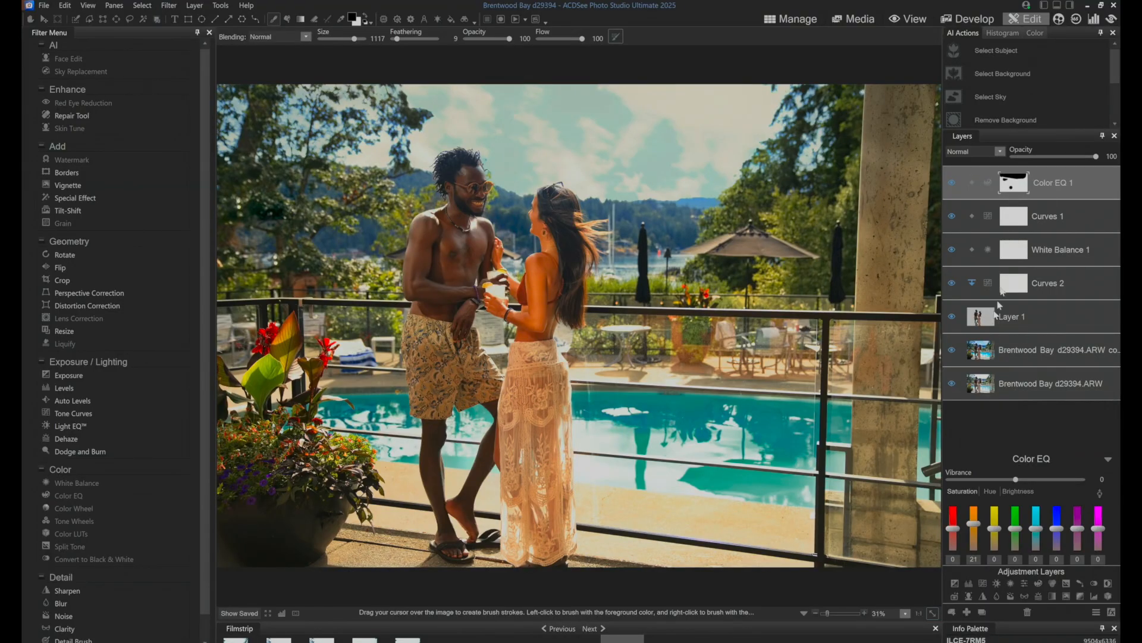